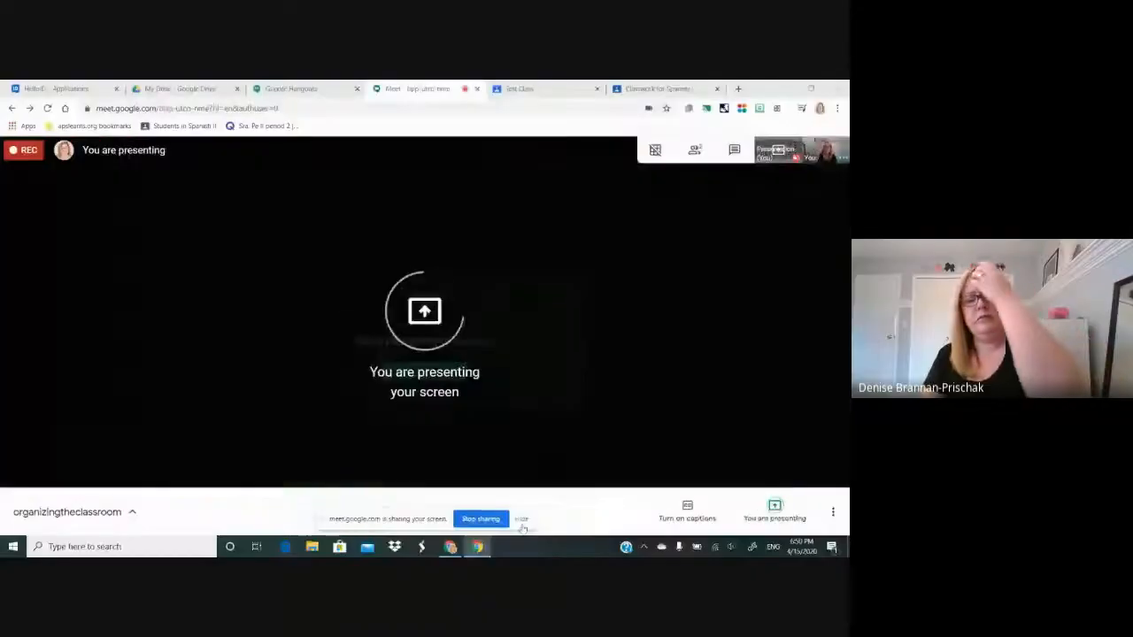
Step: Hide the 'meet.google.com is sharing your screen' notice while still presenting
click(545, 89)
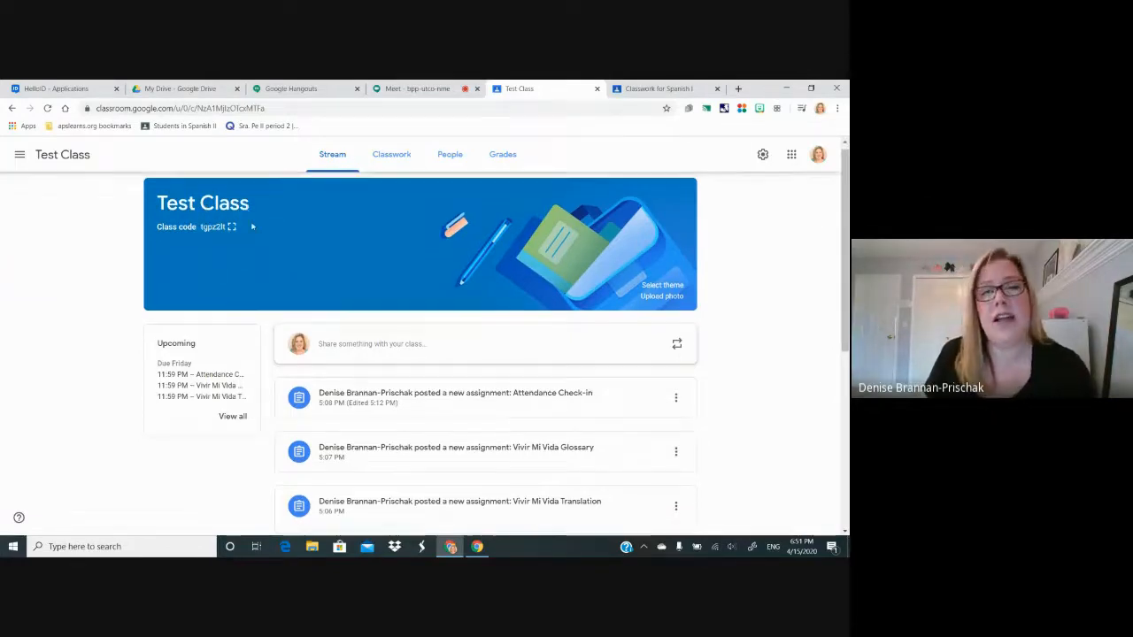
Step: Scroll down the Test Class stream to the Vivir Mi Vida Translation post and announcement
scroll(down, 3)
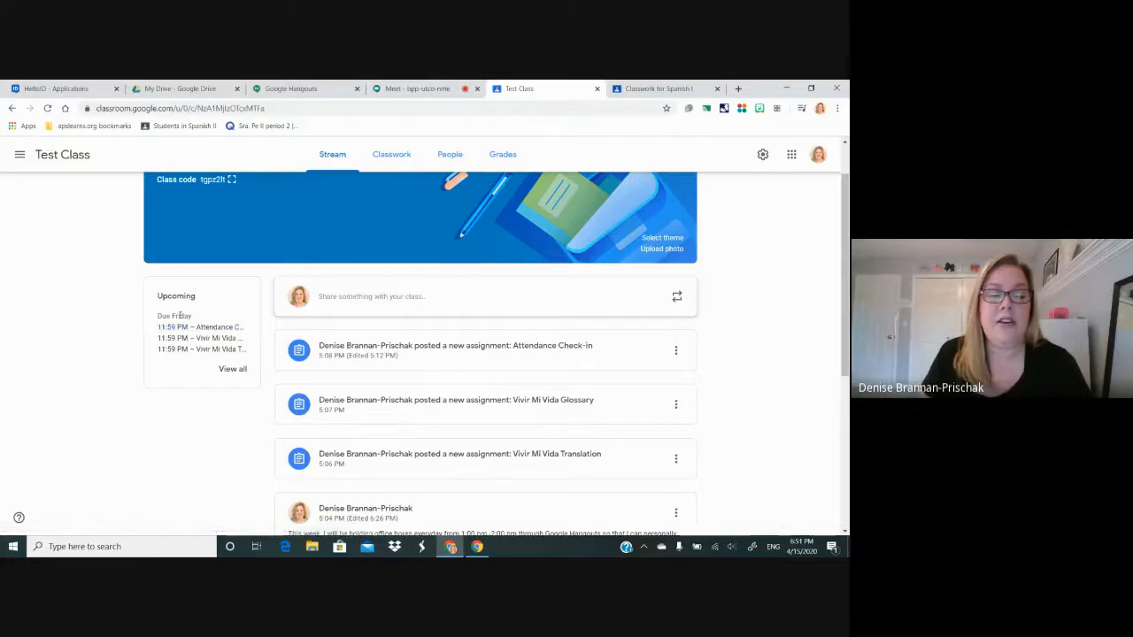
mouse_move(202, 349)
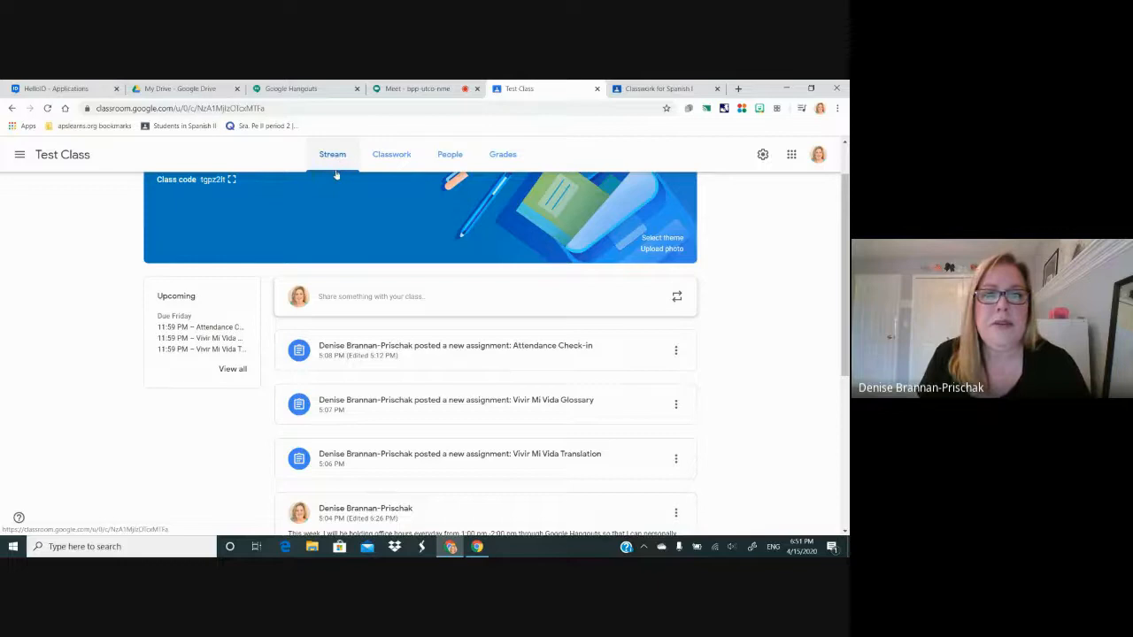
scroll(down, 3)
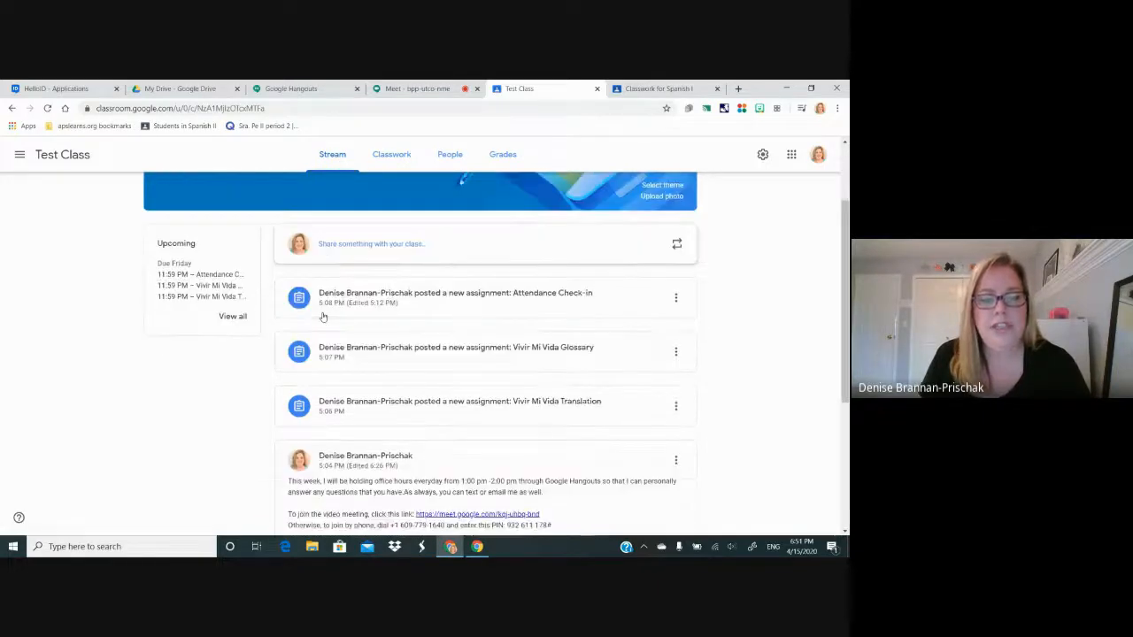
scroll(down, 3)
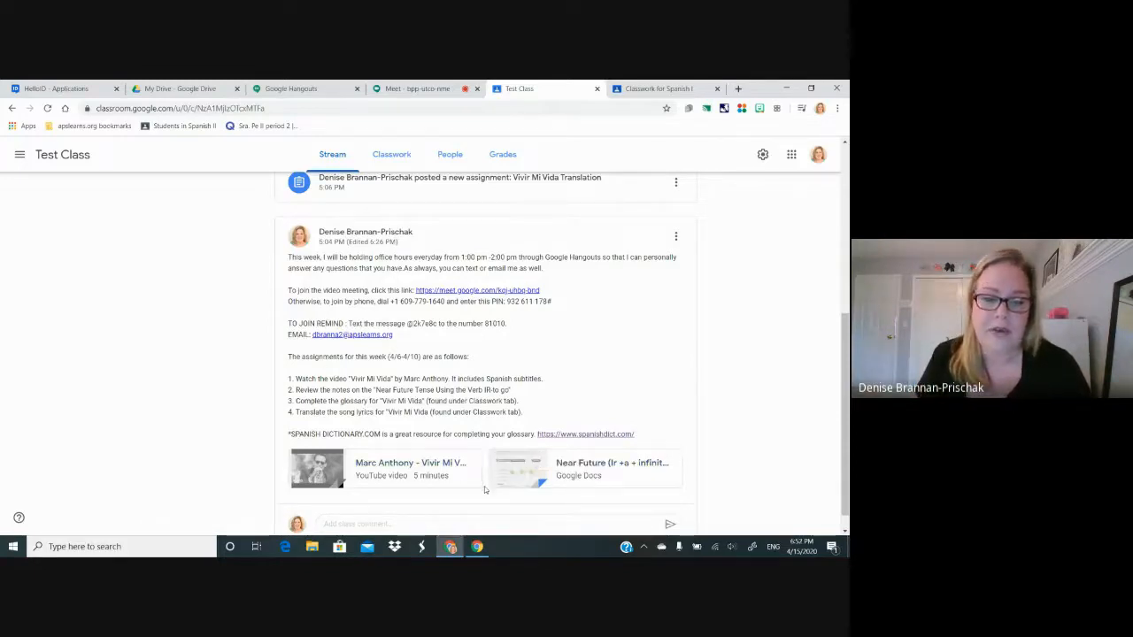
mouse_move(411, 462)
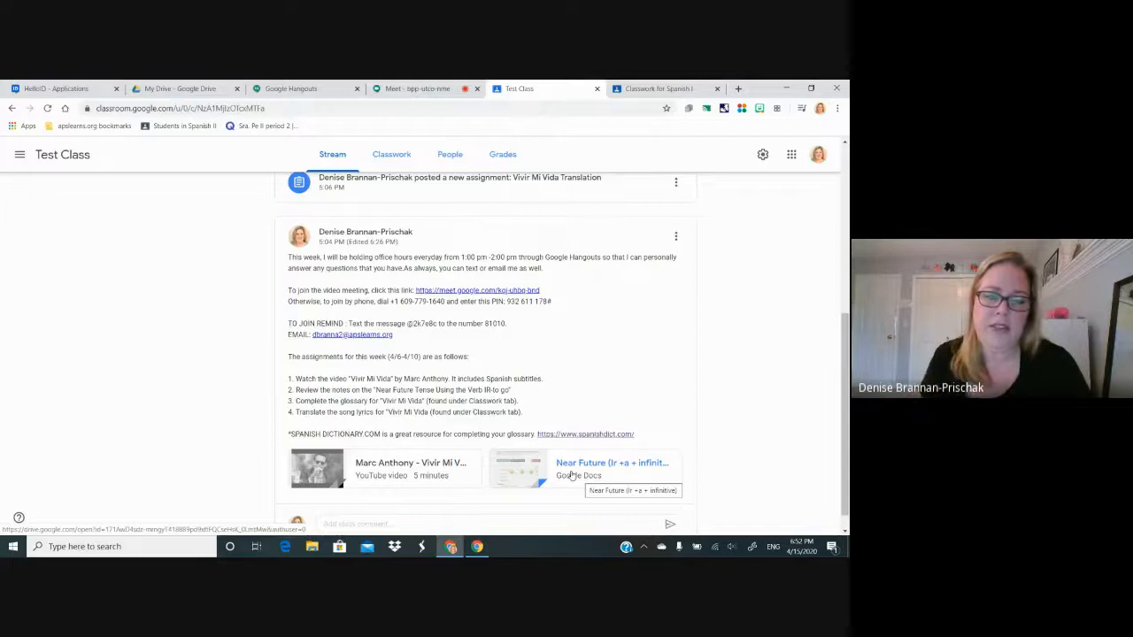
mouse_move(474, 478)
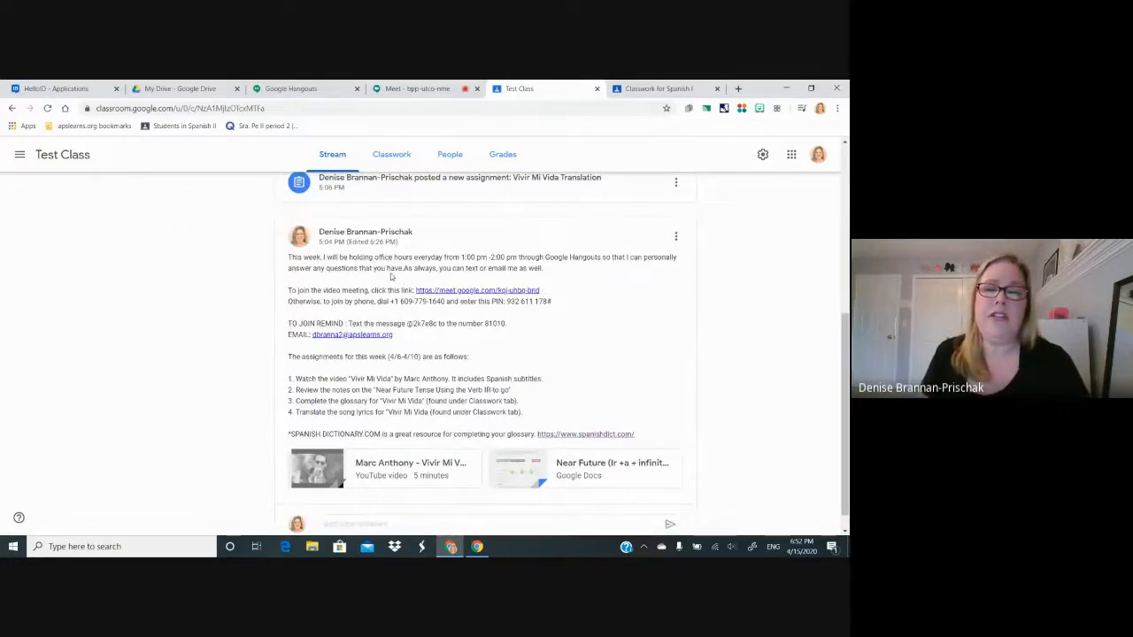
scroll(down, 3)
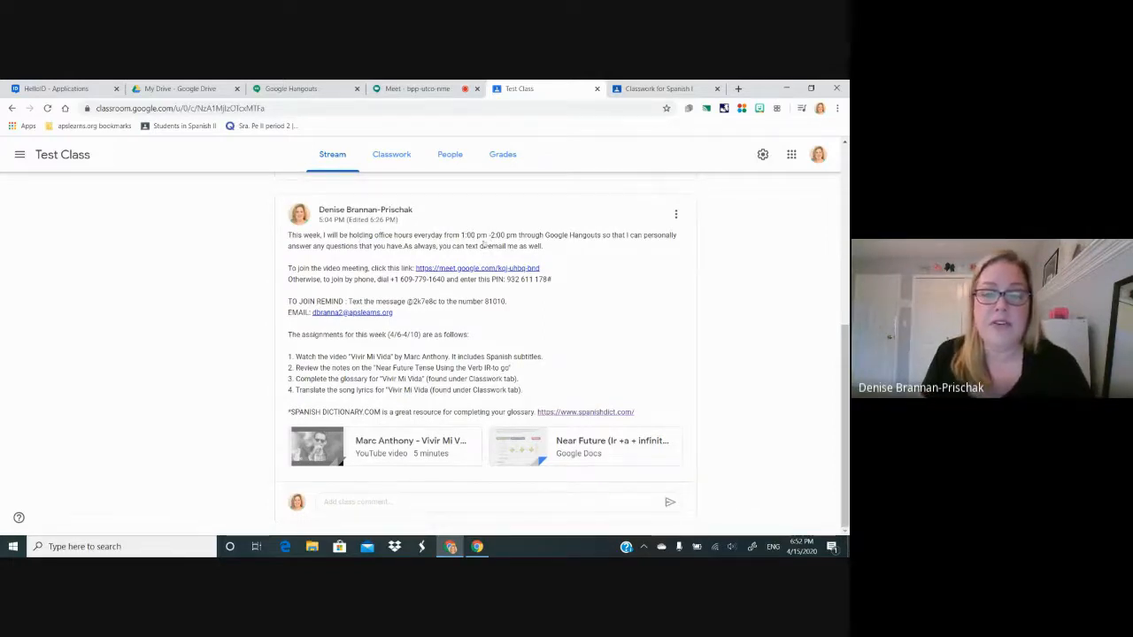
mouse_move(478, 269)
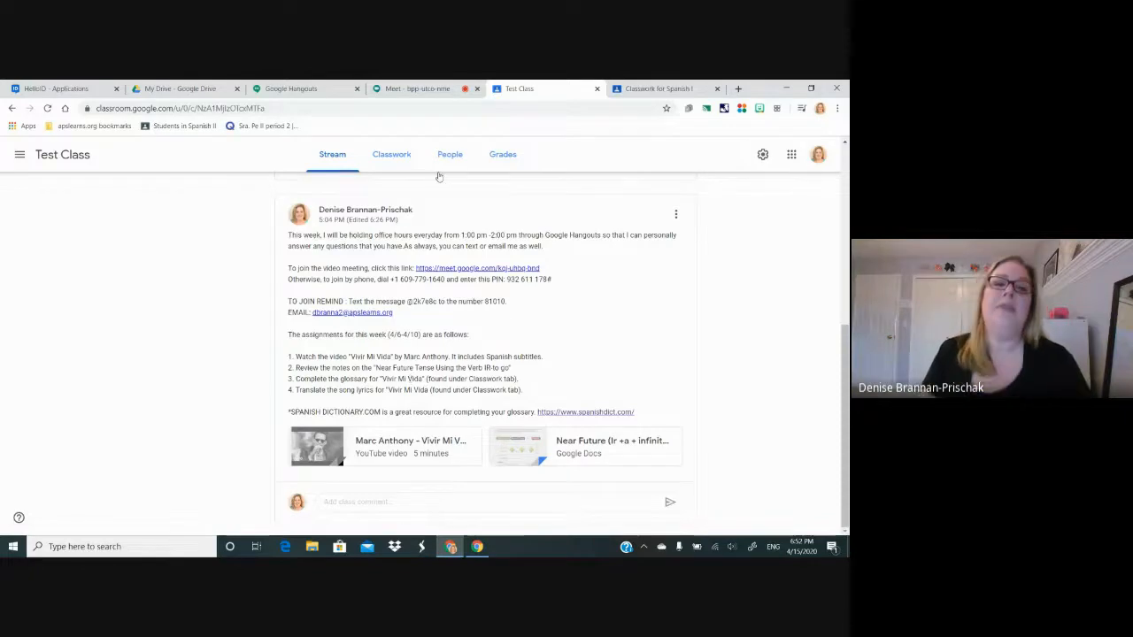
Step: Show the Test Class Classwork list with Attendance Check-In and the two Vivir Mi Vida assignments
click(397, 154)
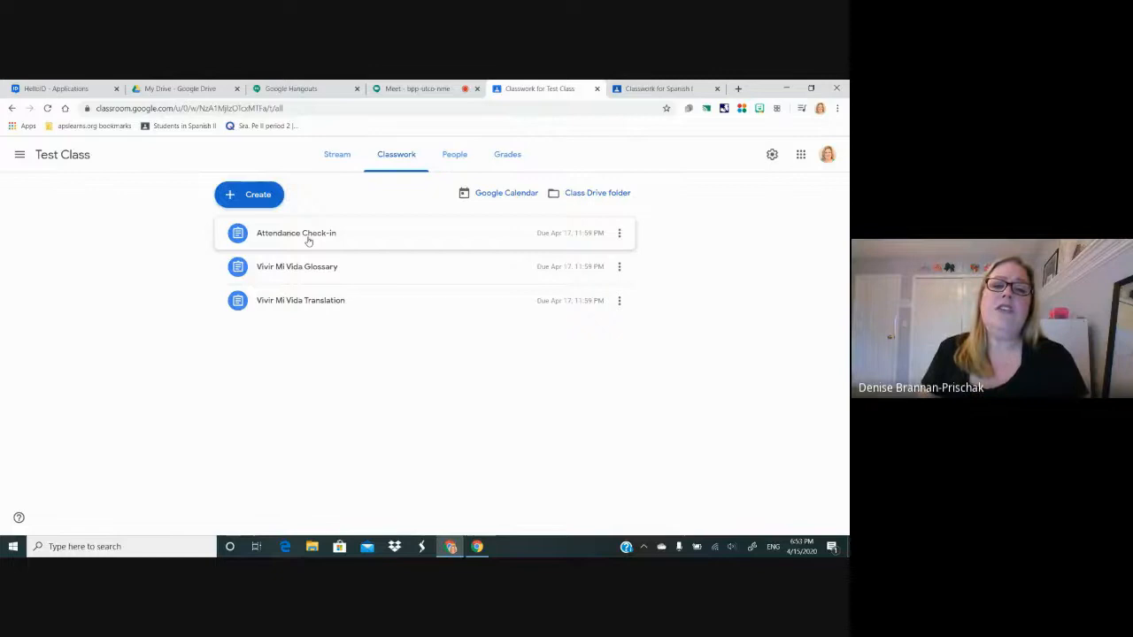
mouse_move(559, 239)
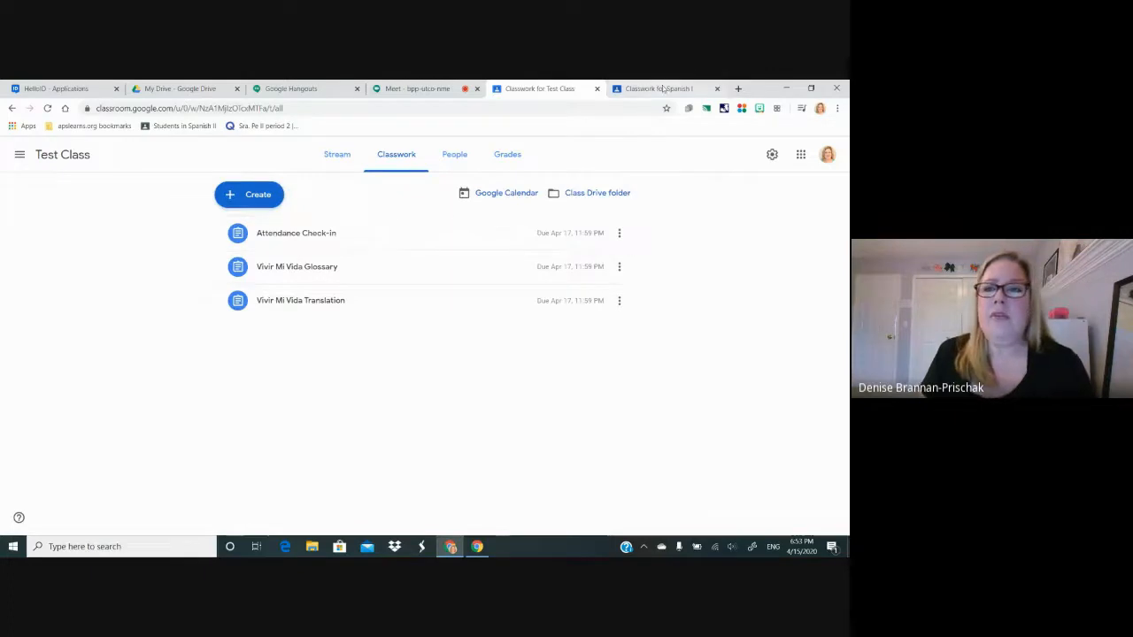
Step: Browse the Spanish I Classwork page through its weekly Level 1 topics like Week of 4/6–4/10
click(659, 88)
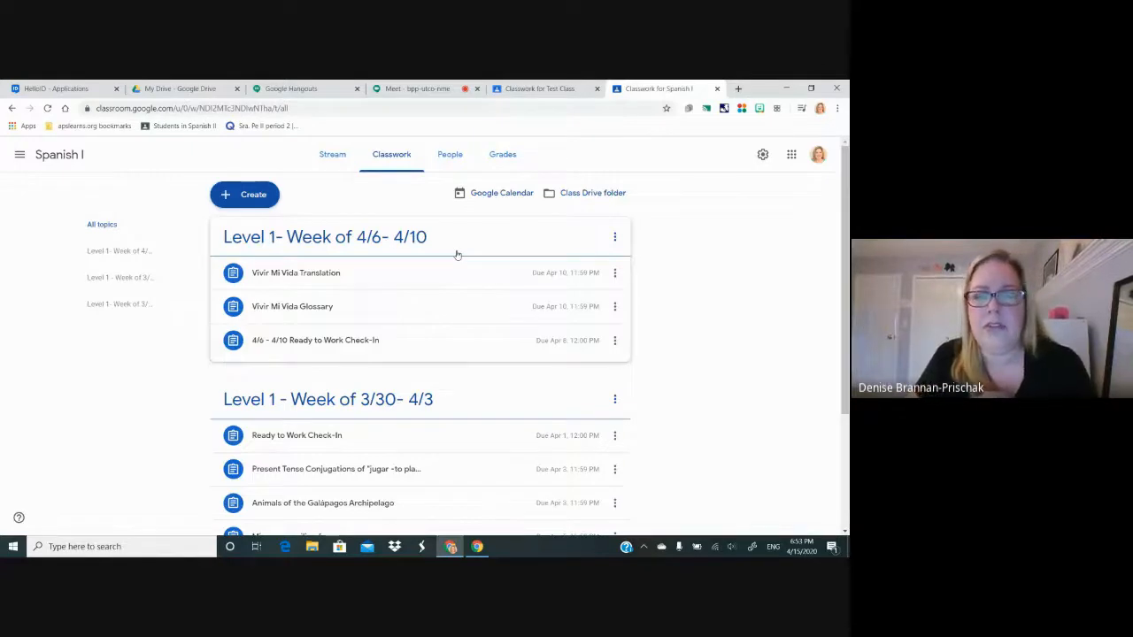
scroll(down, 3)
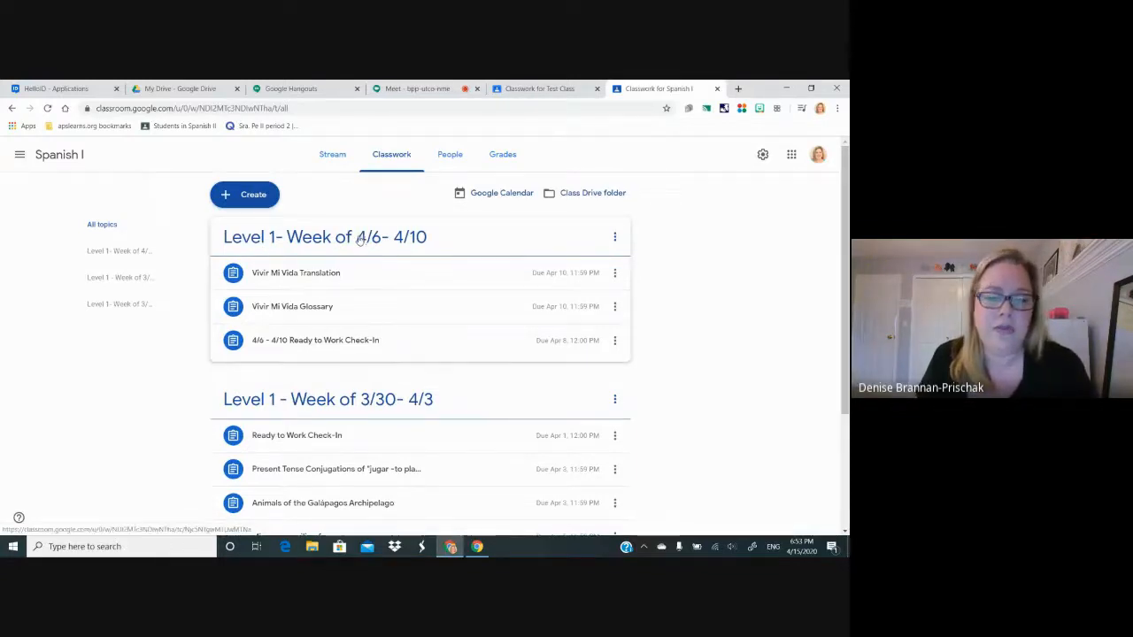
scroll(down, 3)
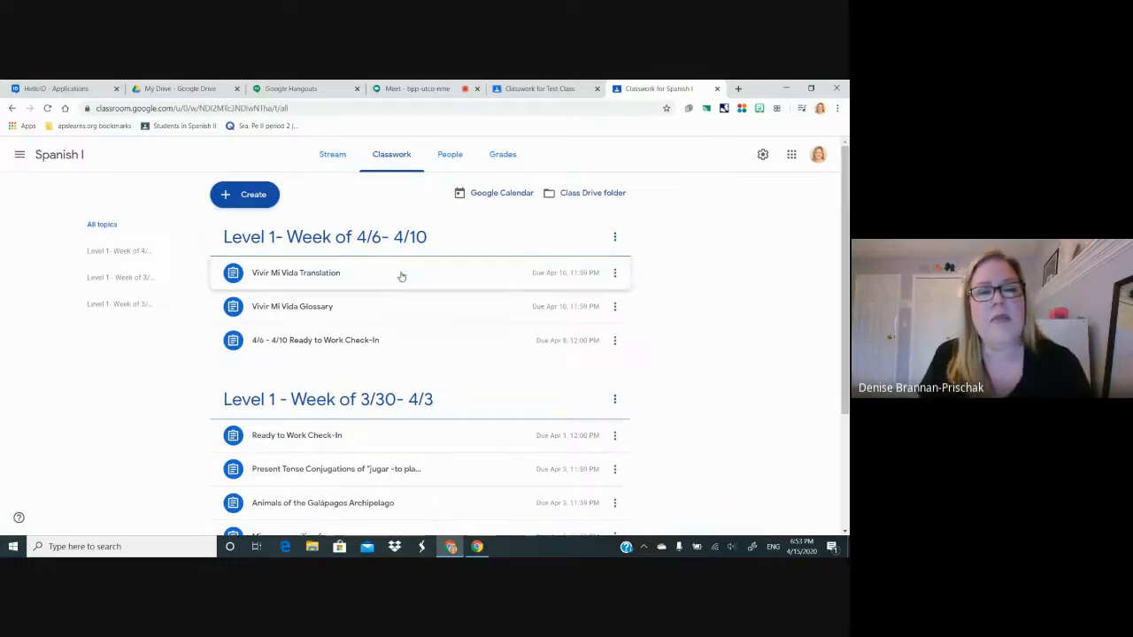
scroll(down, 3)
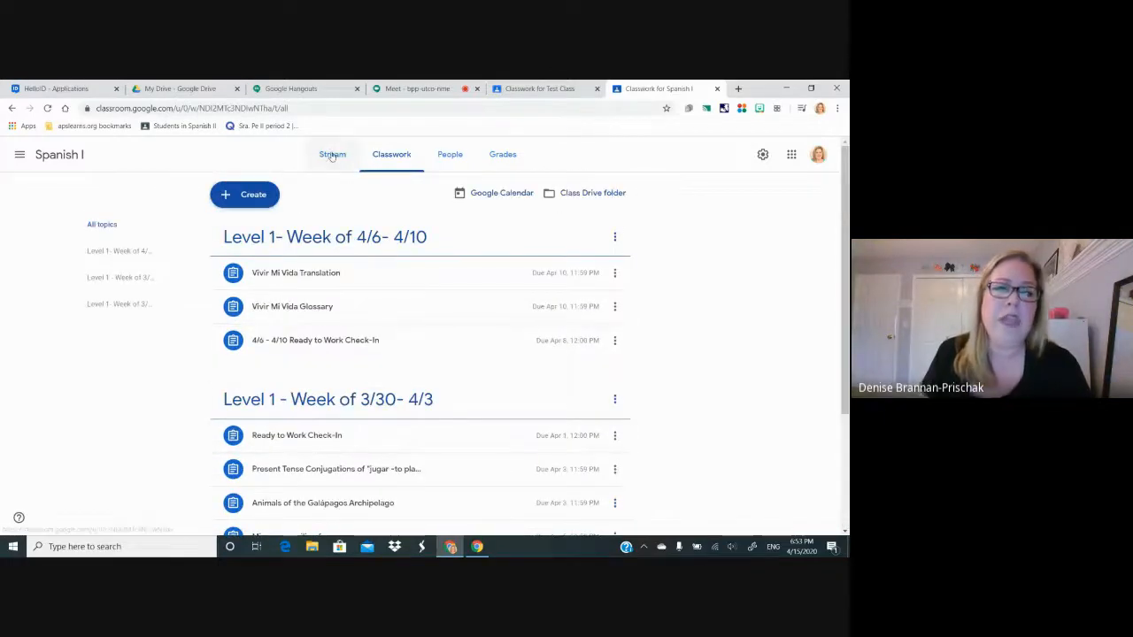
click(332, 154)
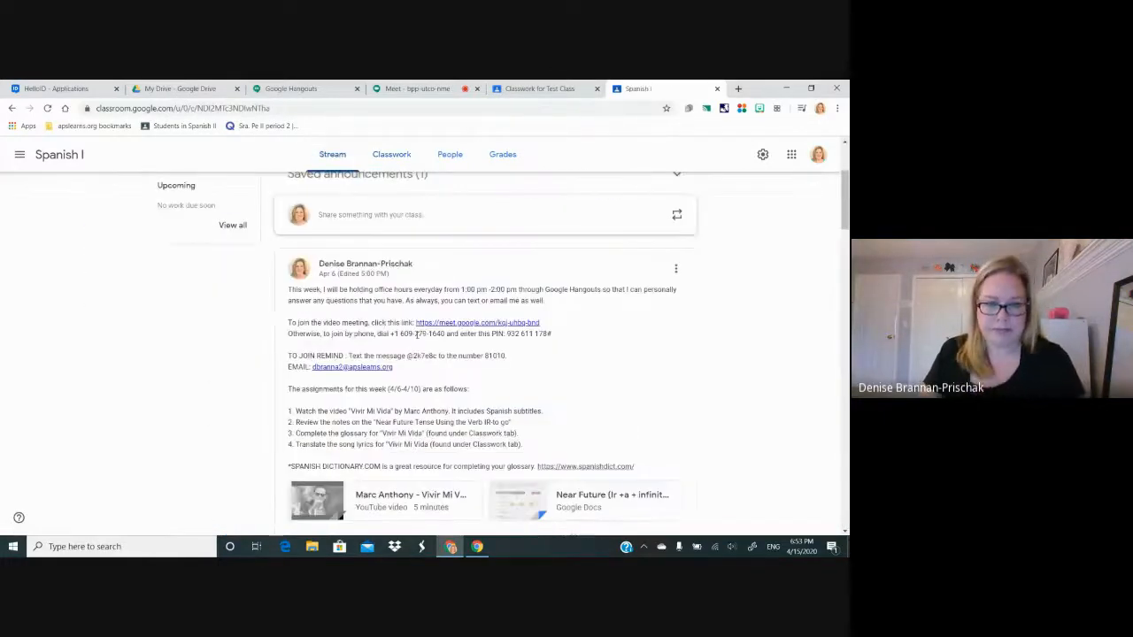
scroll(down, 3)
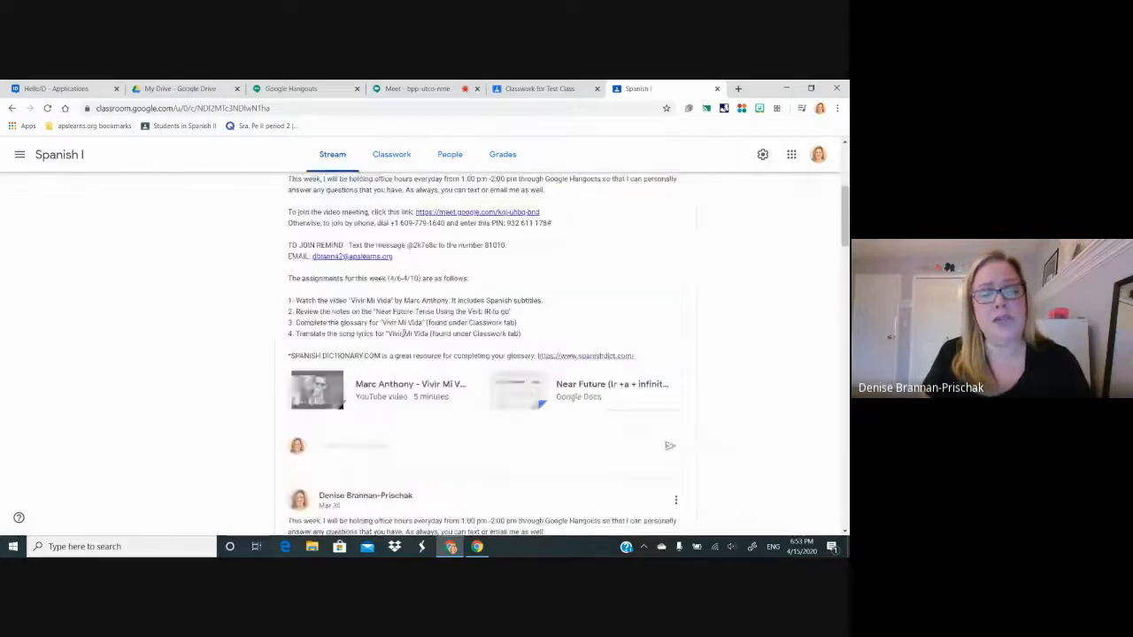
scroll(down, 3)
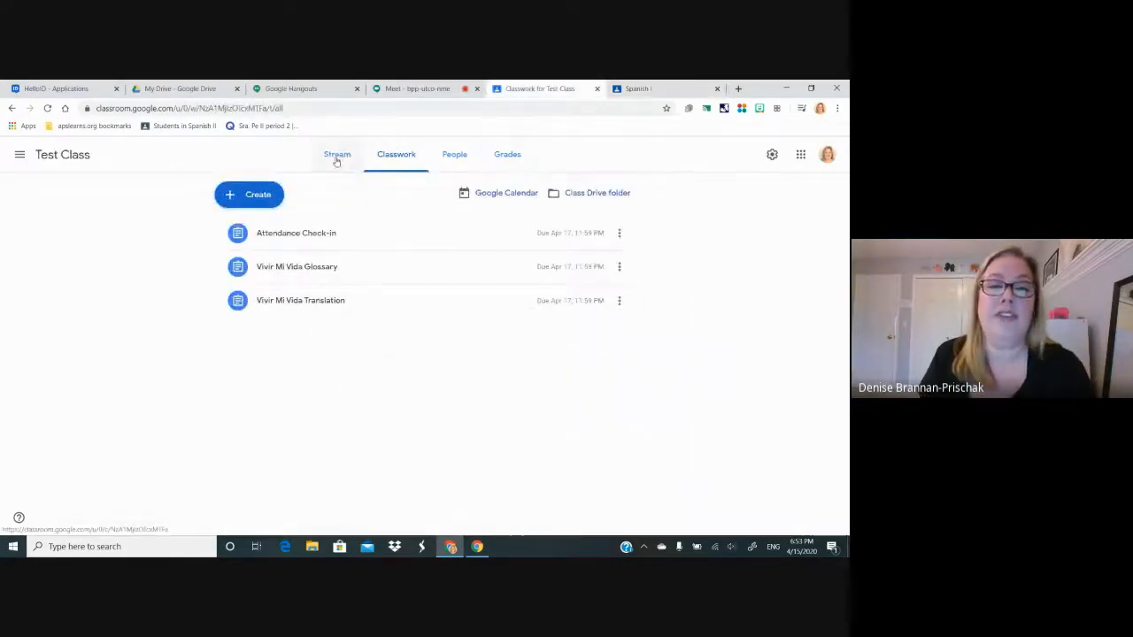
click(333, 154)
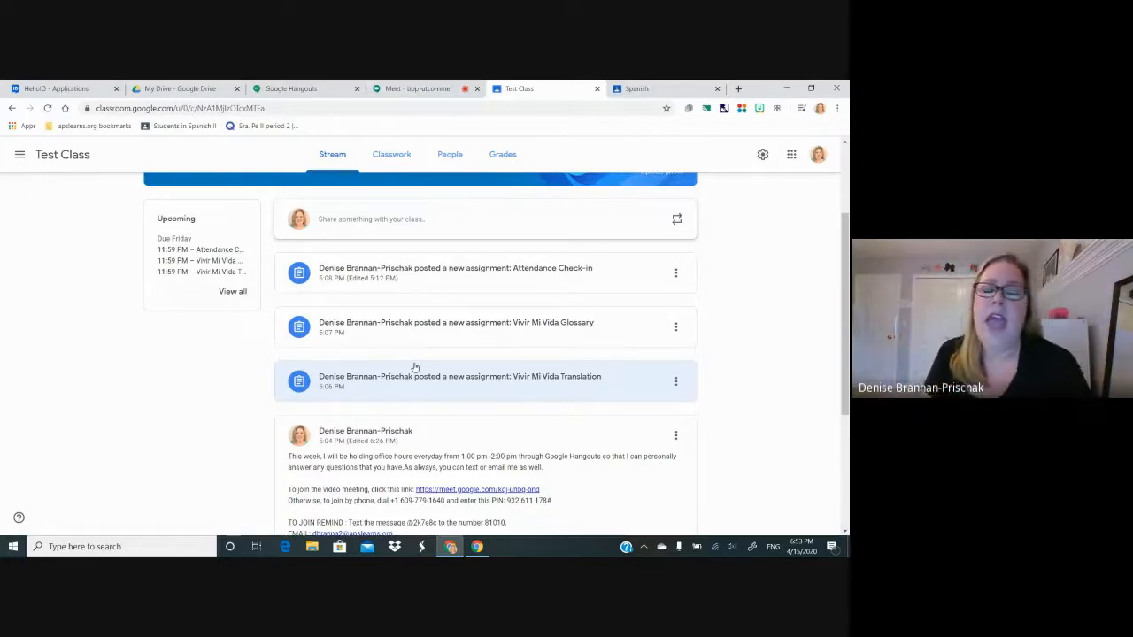
click(397, 154)
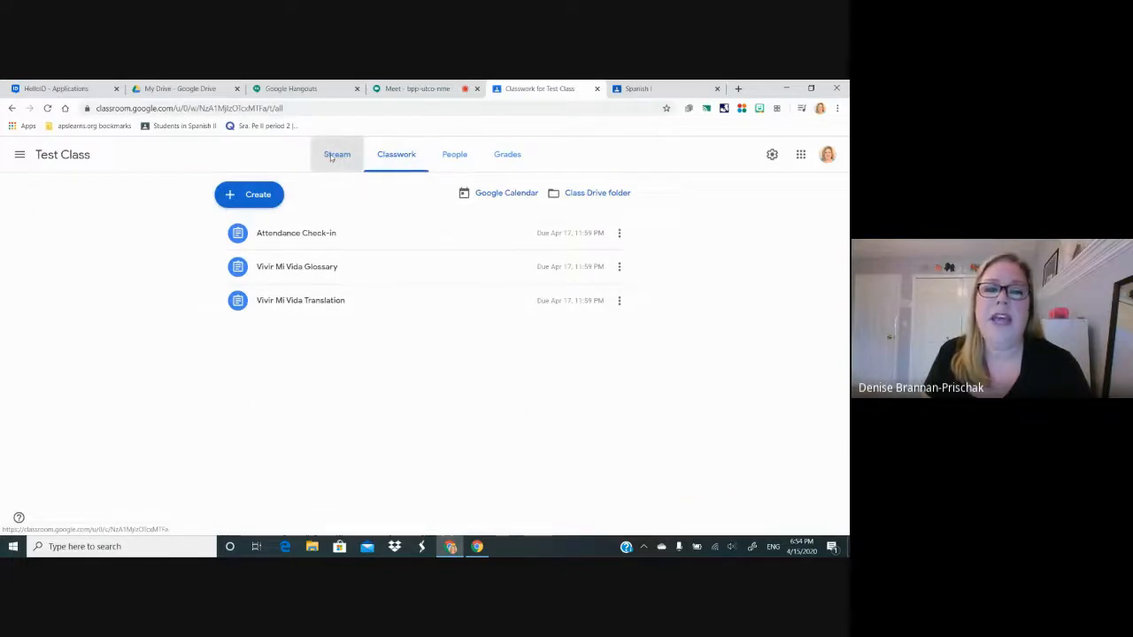
click(336, 154)
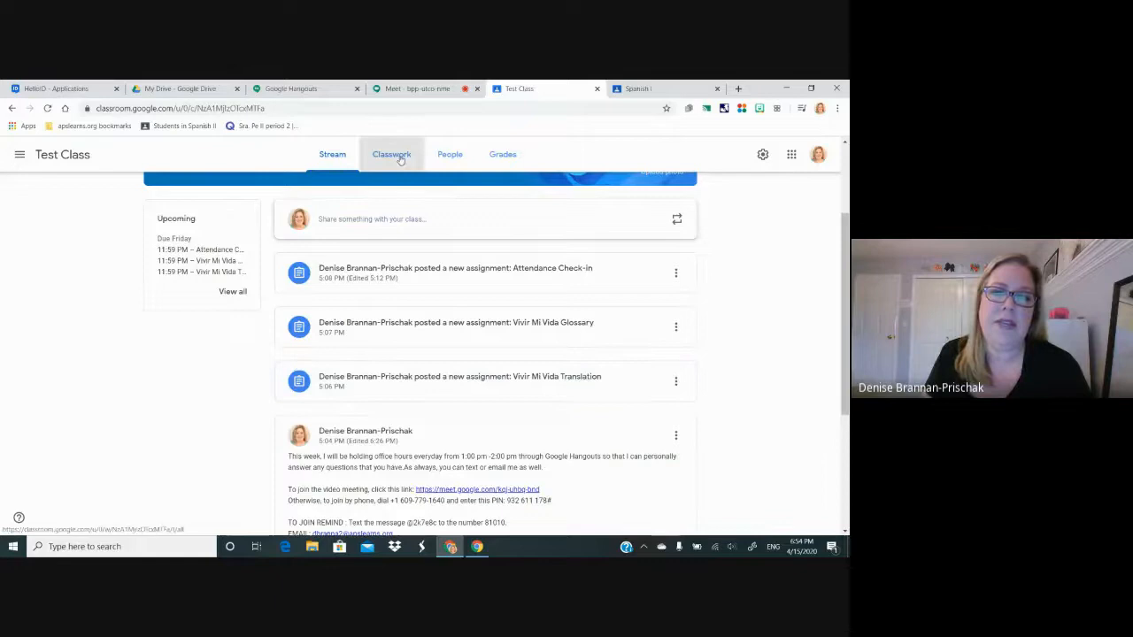
click(391, 154)
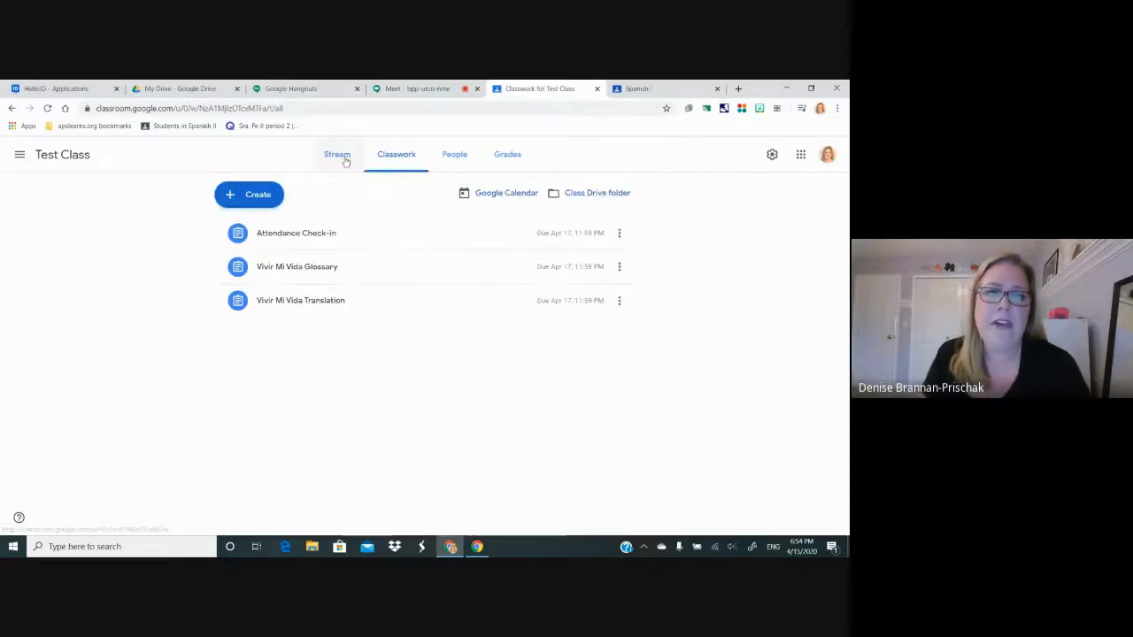
click(337, 154)
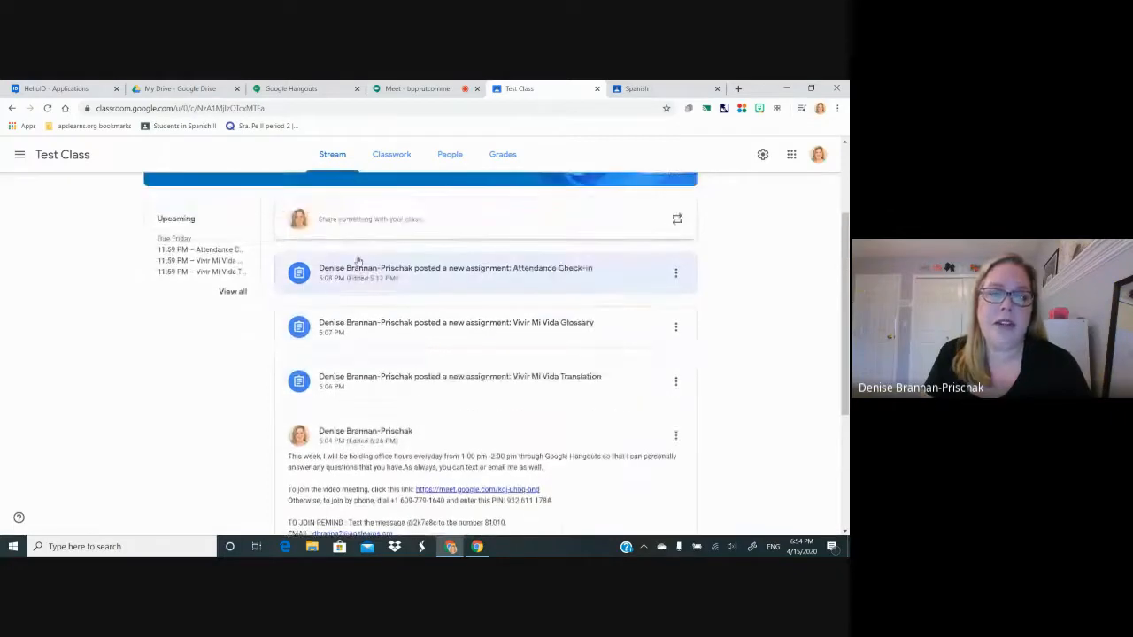
scroll(down, 3)
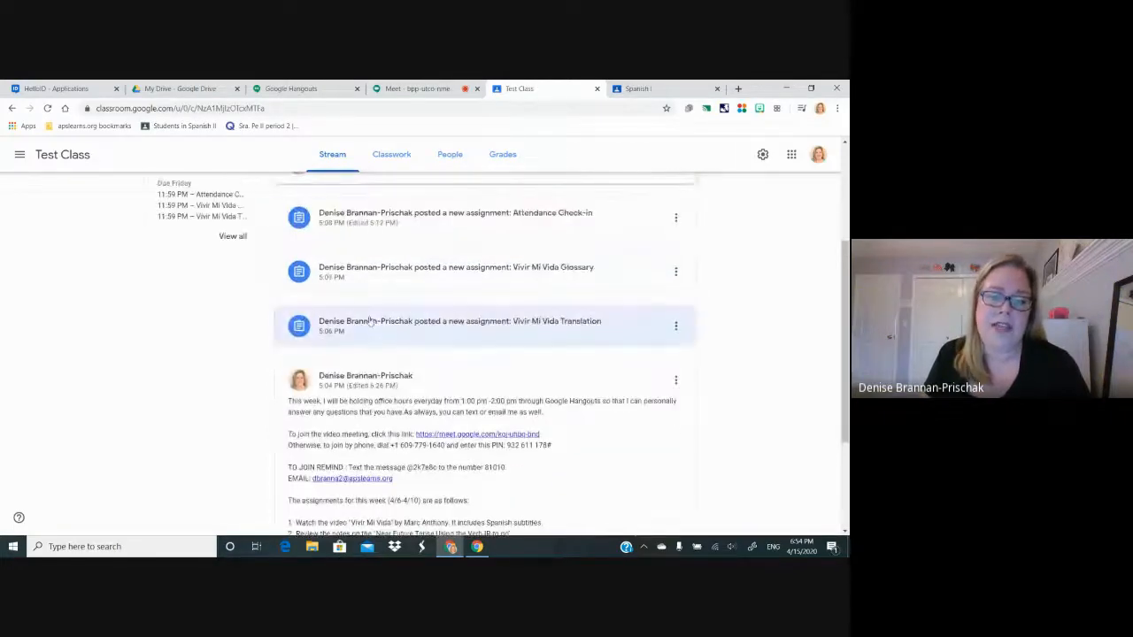
scroll(down, 3)
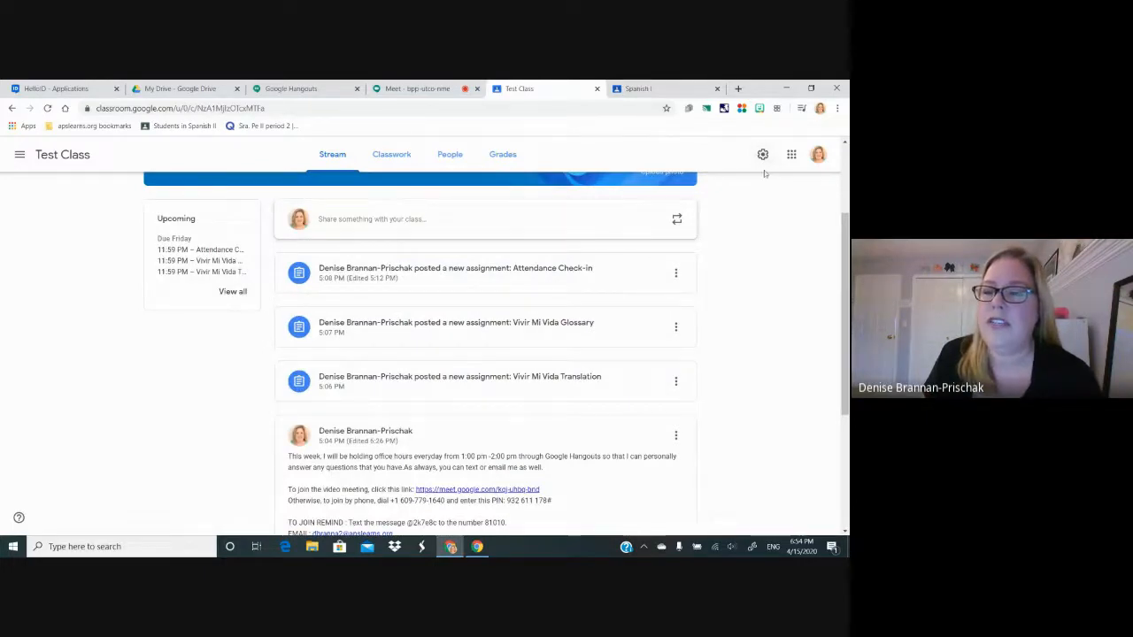
Step: Bring up Test Class settings and scroll to the General stream options
click(762, 154)
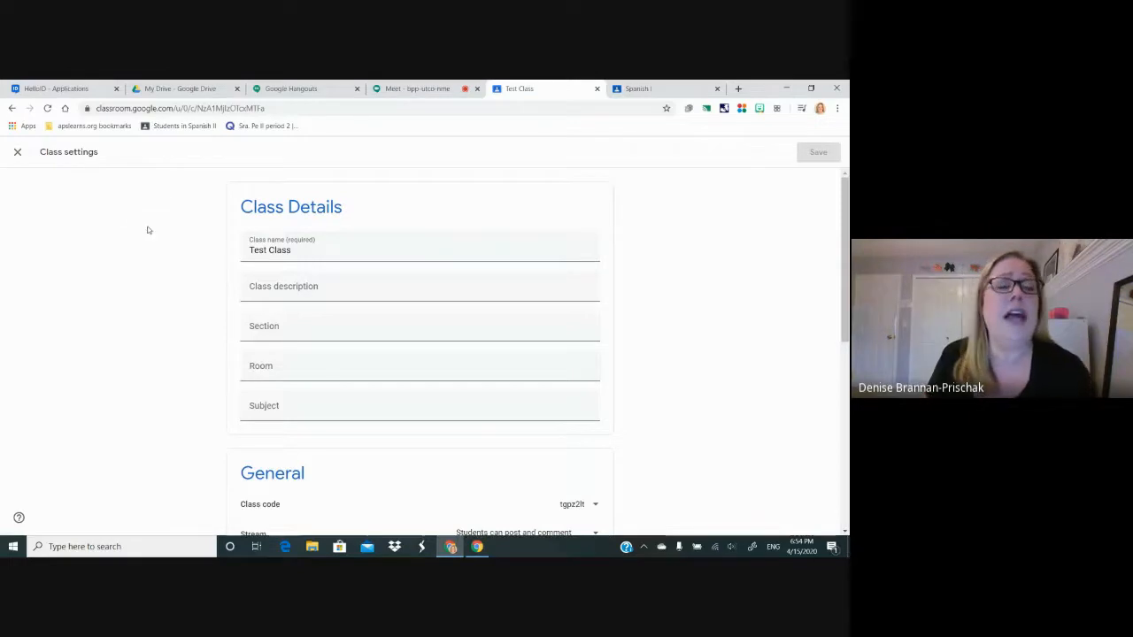
scroll(down, 3)
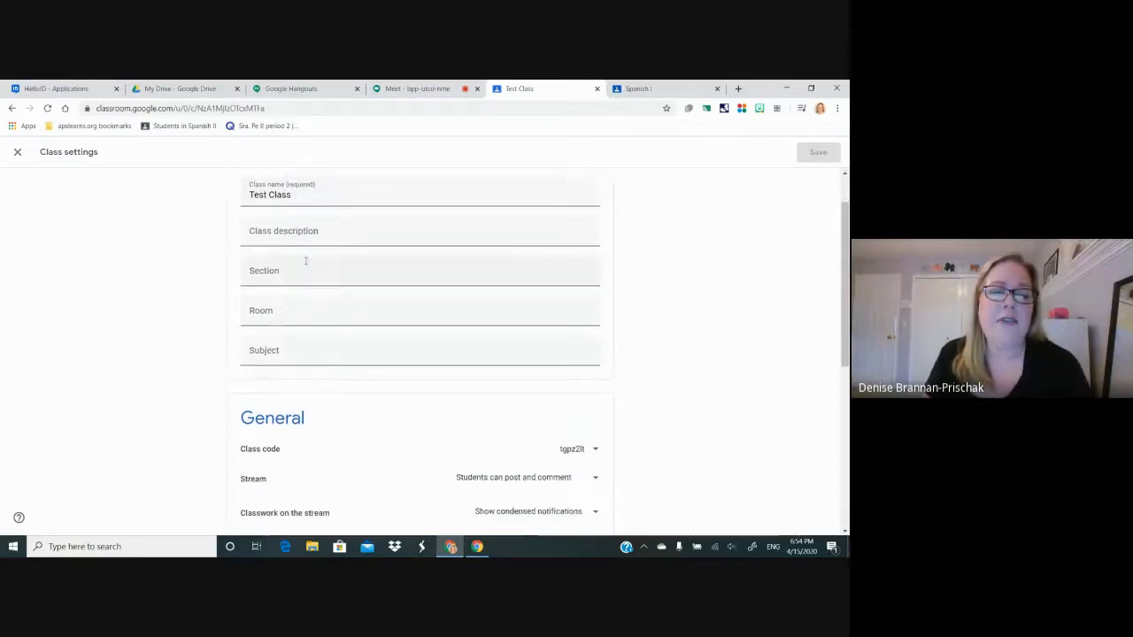
scroll(down, 3)
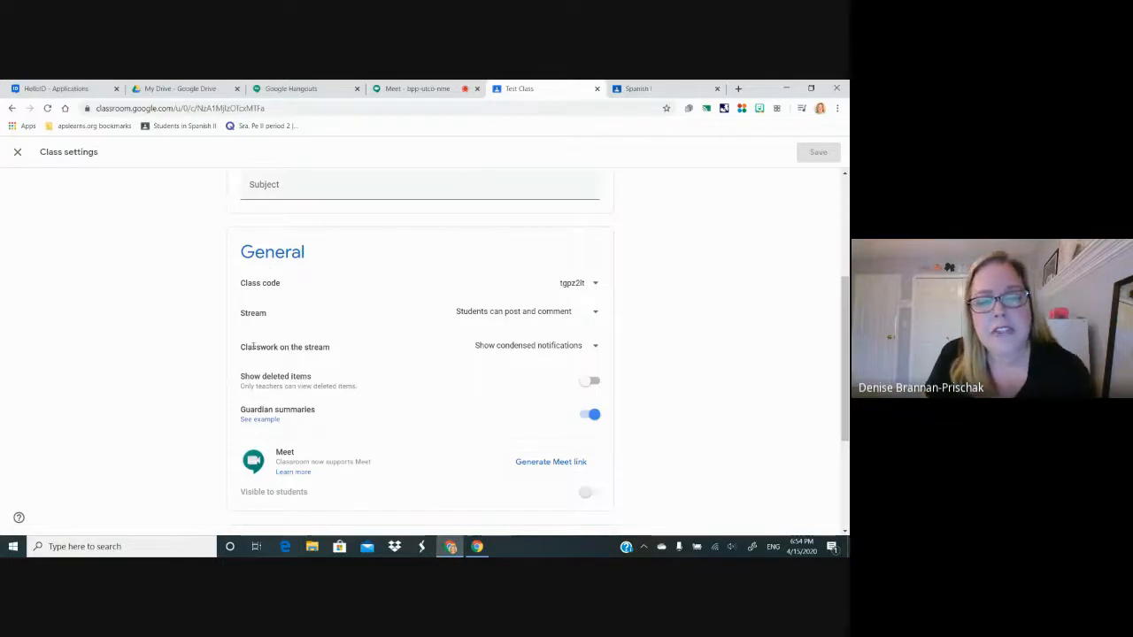
mouse_move(322, 361)
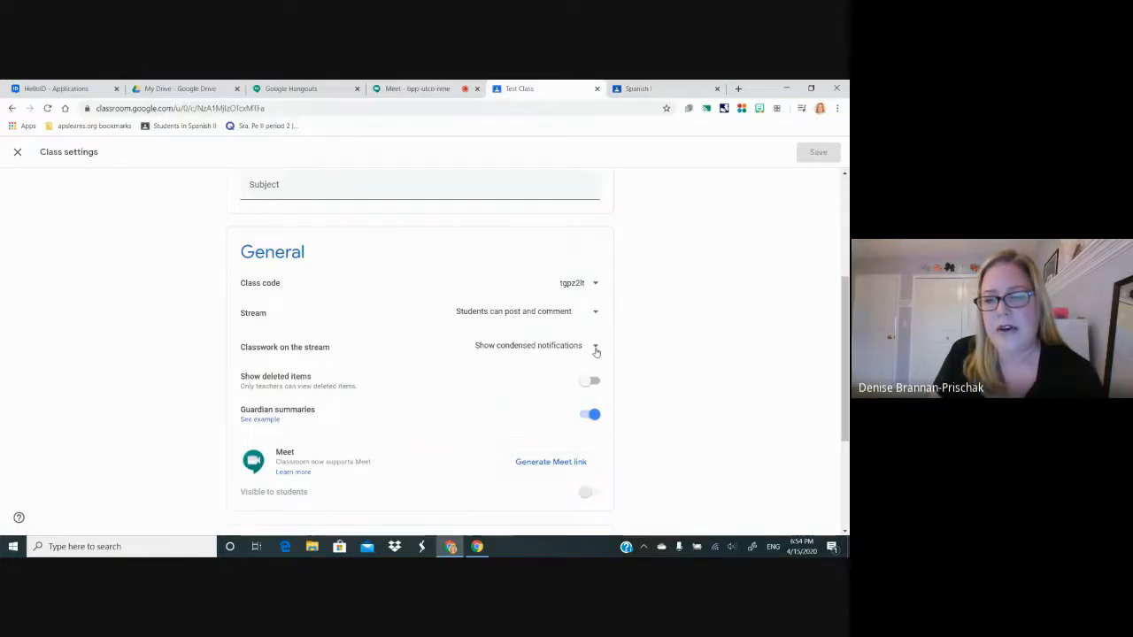
Step: Set 'Classwork on the stream' to Hide notifications and save the class settings
click(595, 347)
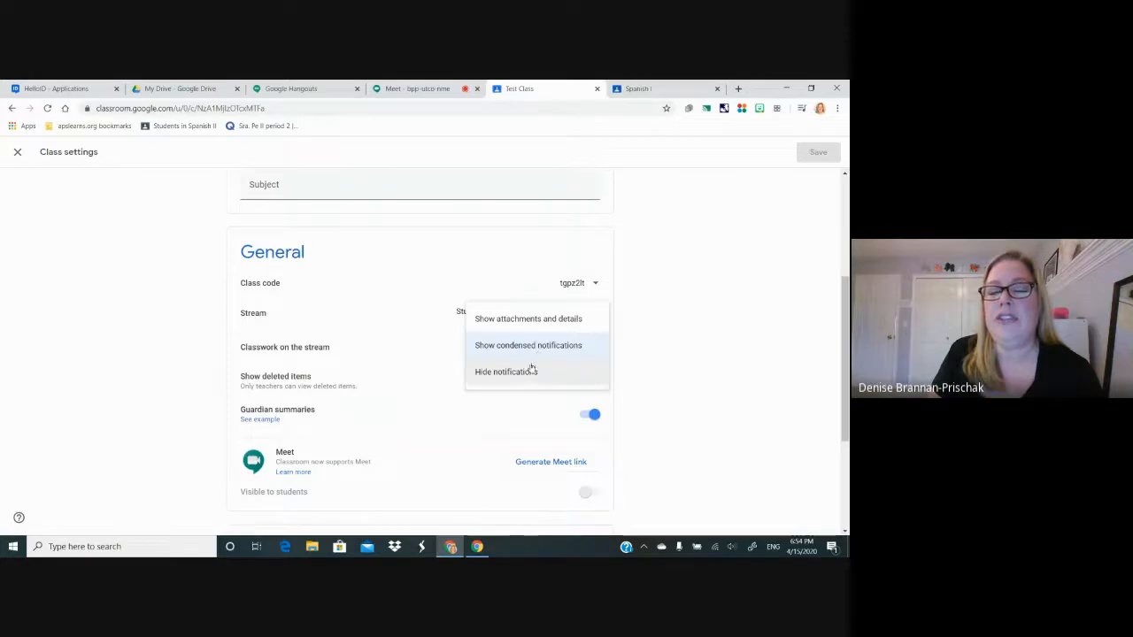
click(506, 372)
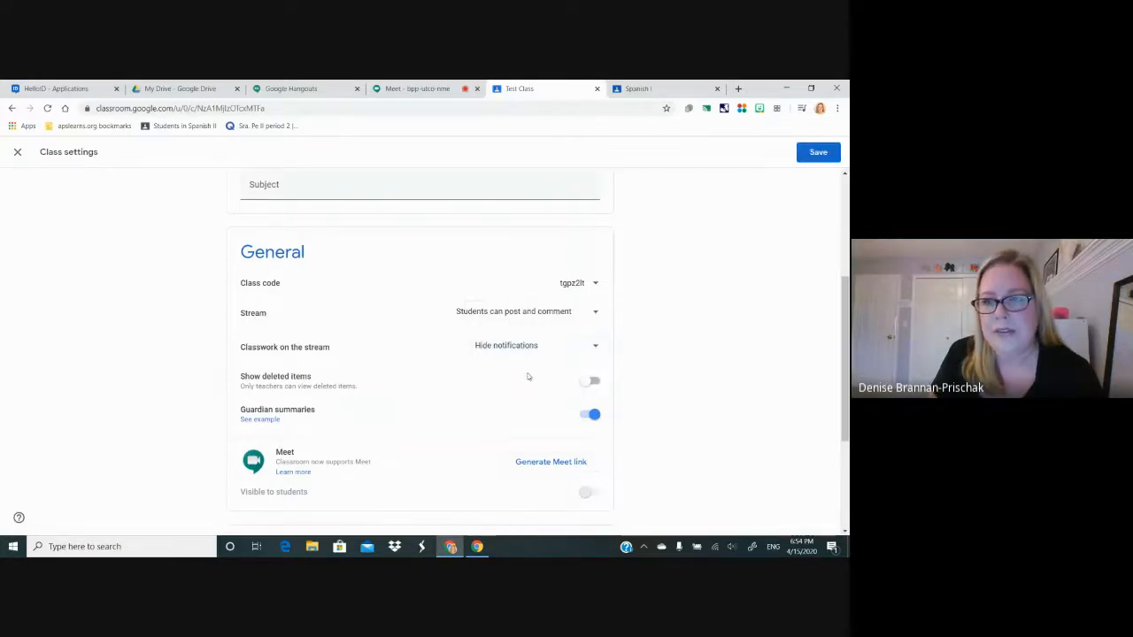
click(818, 153)
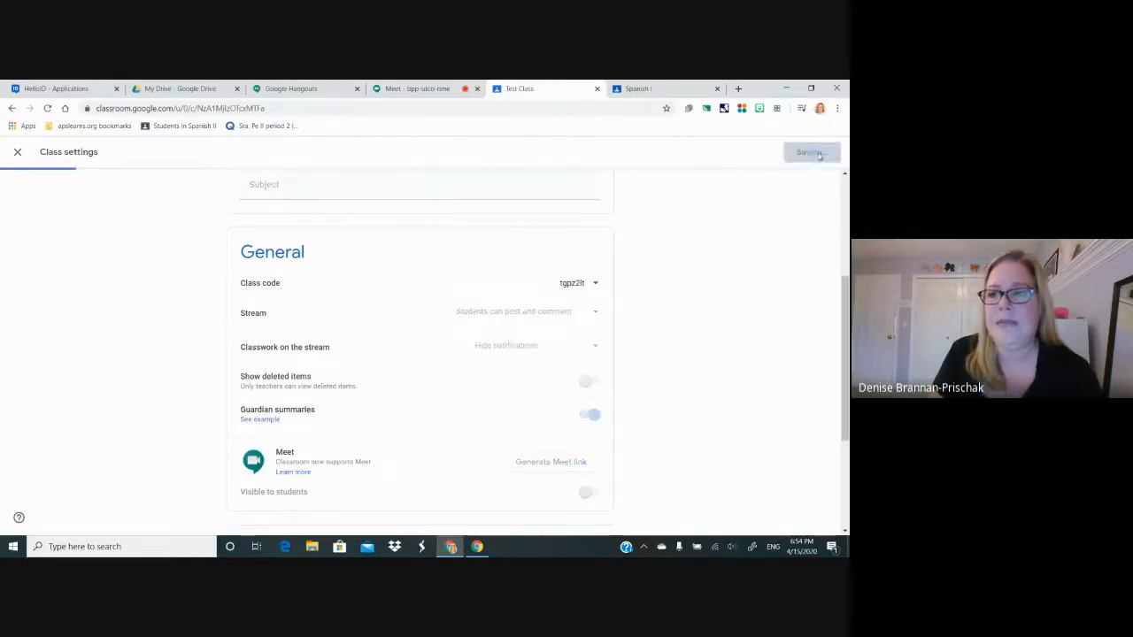
click(807, 153)
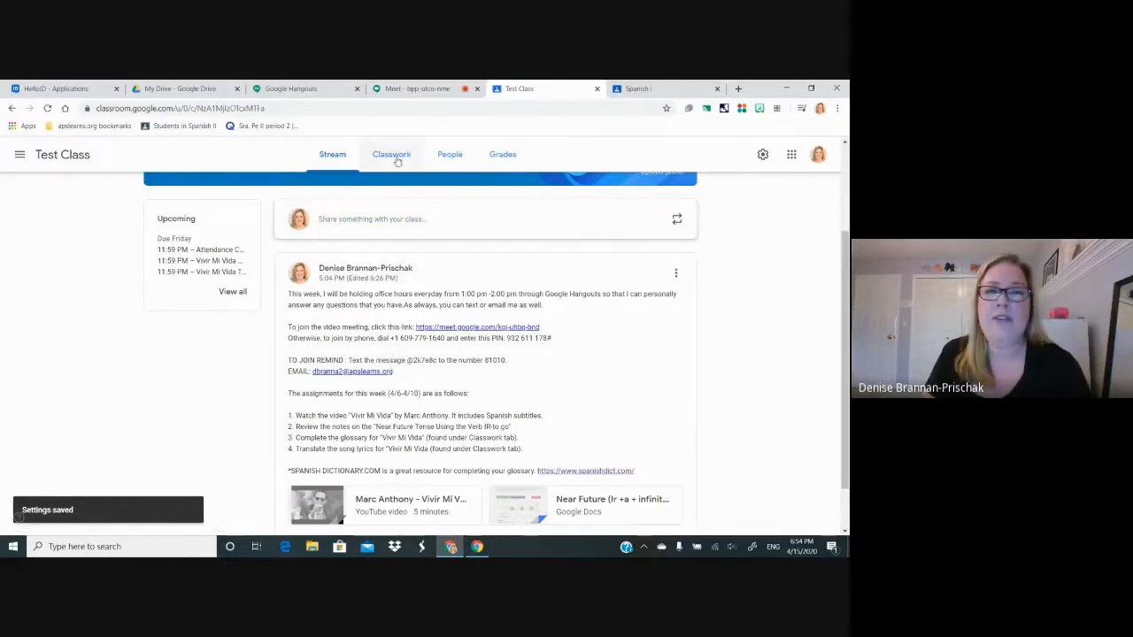
Step: Check Test Class's Classwork and tidied Stream, then view Spanish I's Classwork for comparison
click(392, 154)
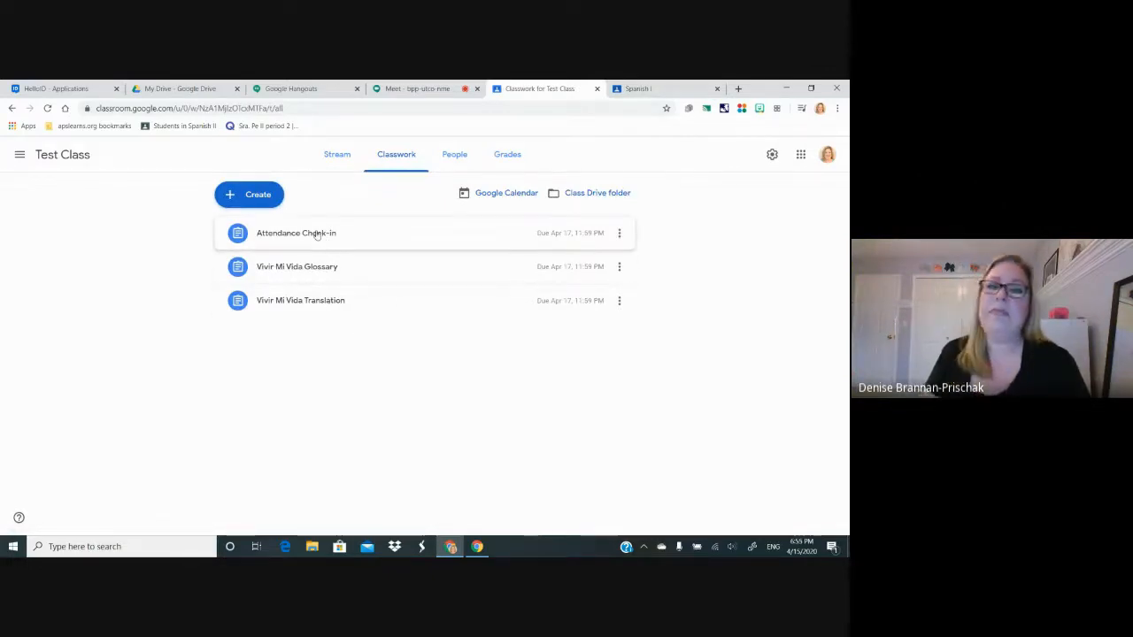
click(336, 154)
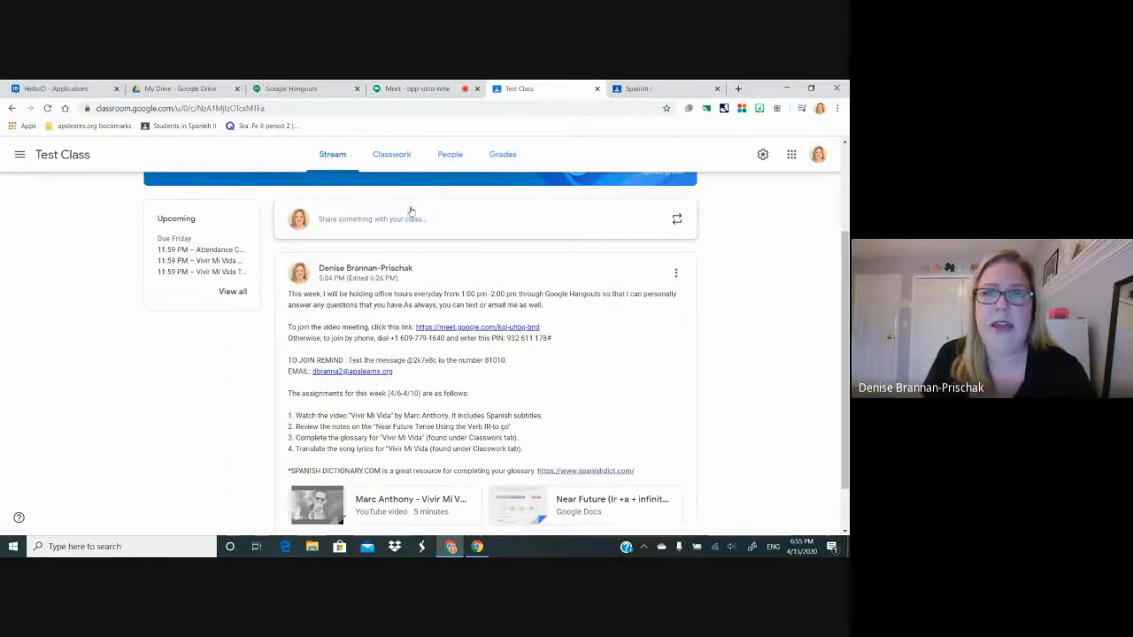
click(638, 89)
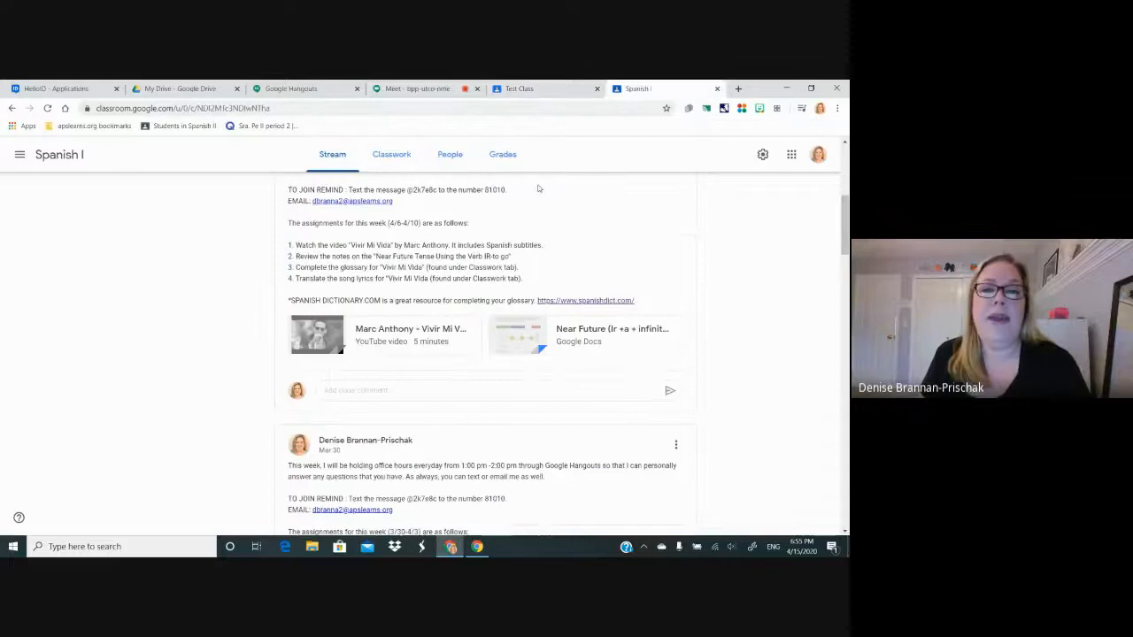
click(391, 154)
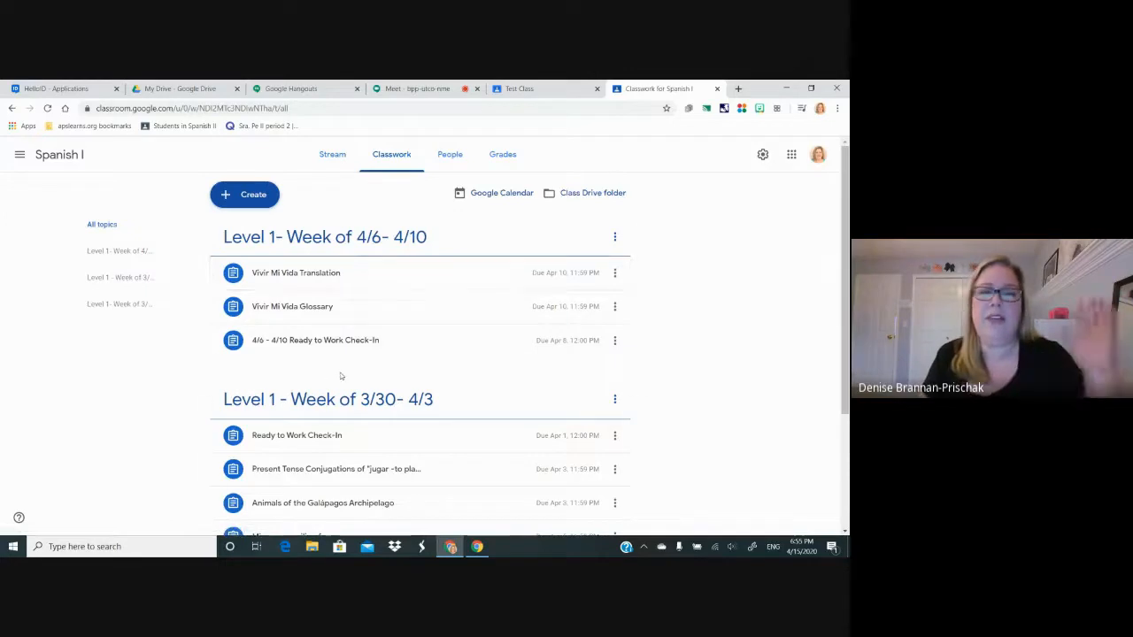
Step: Compare the Spanish I Stream and Classwork views, then return to the Meet presentation
click(333, 154)
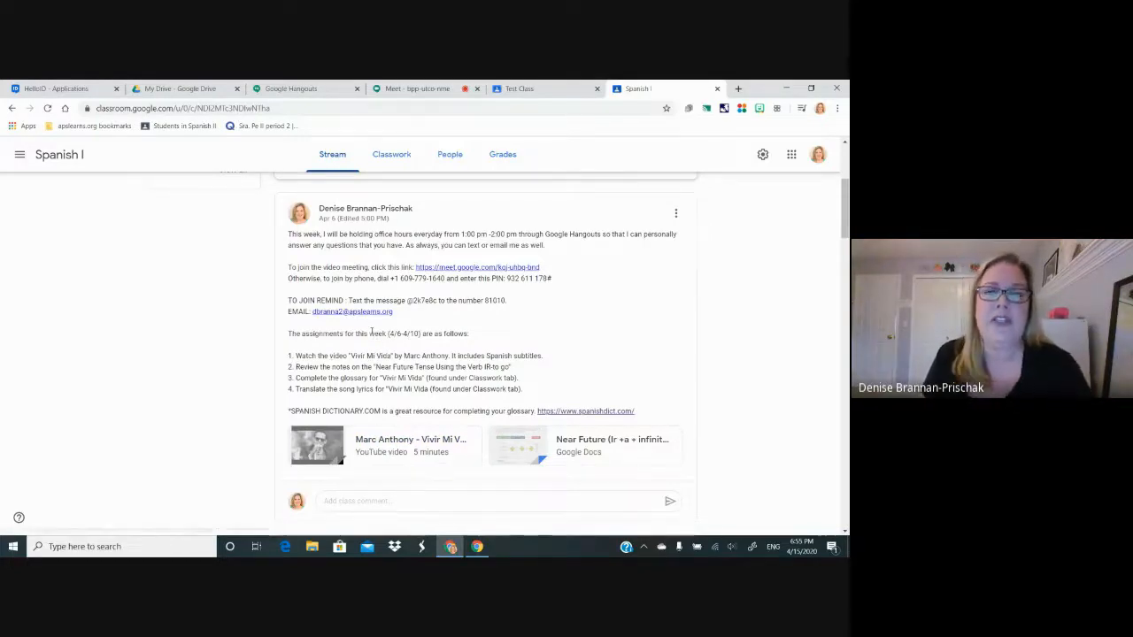
click(389, 154)
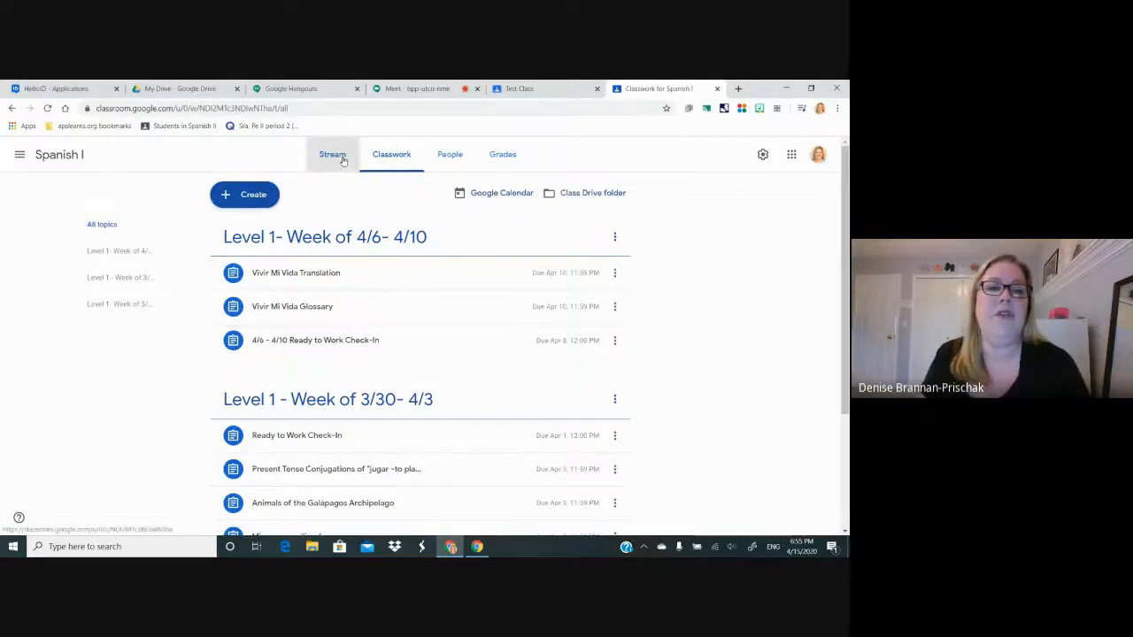
click(333, 154)
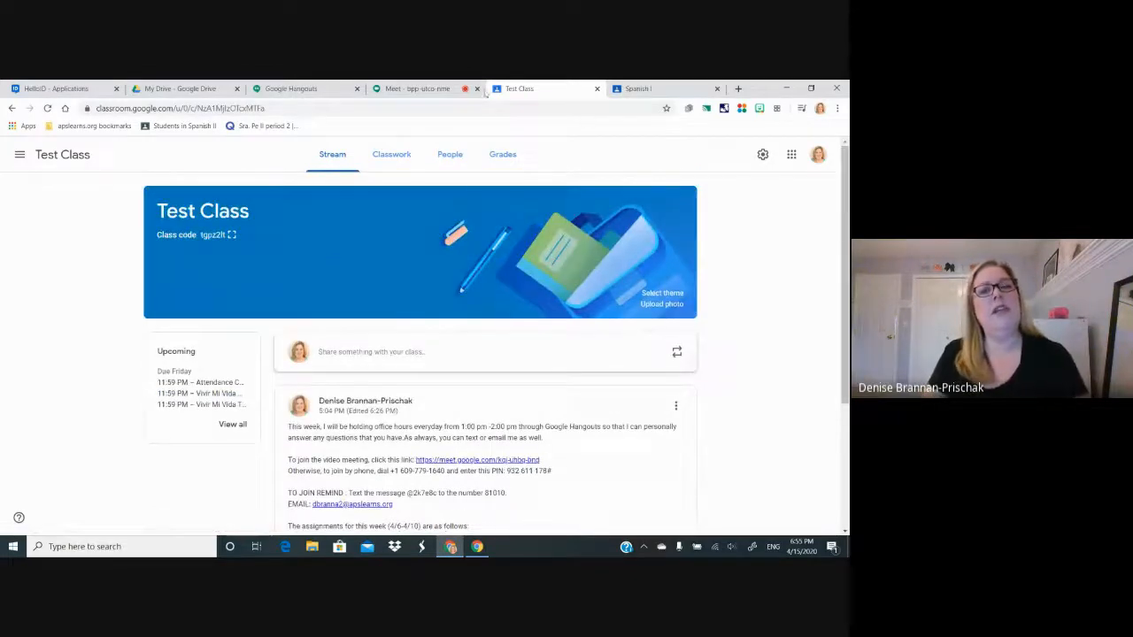
click(417, 89)
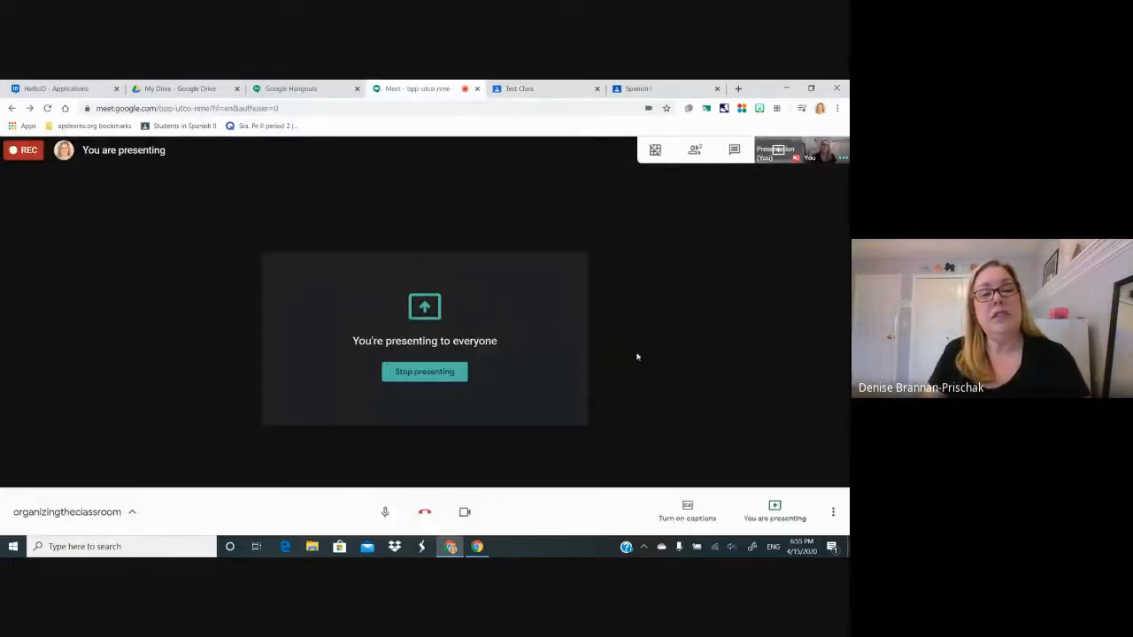